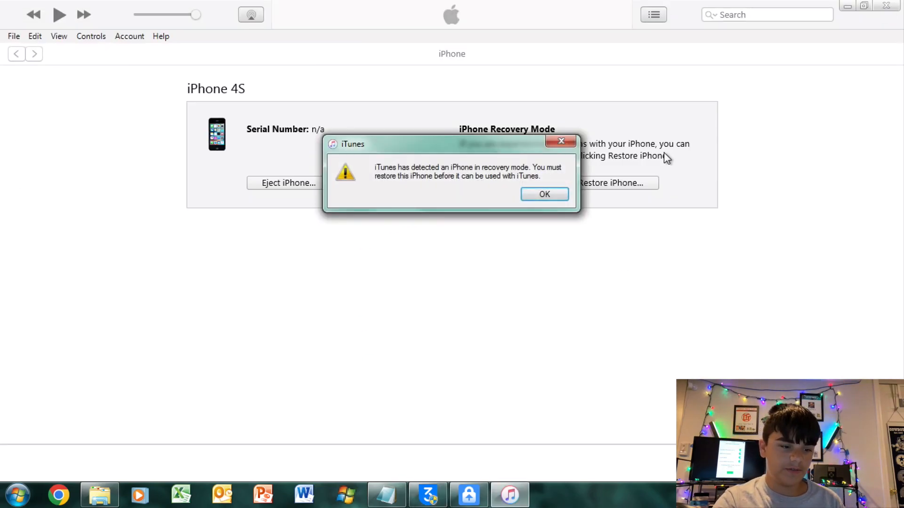
Step: Dismiss the recovery-mode alert, decline iTunes as default player, and quit iTunes
click(543, 194)
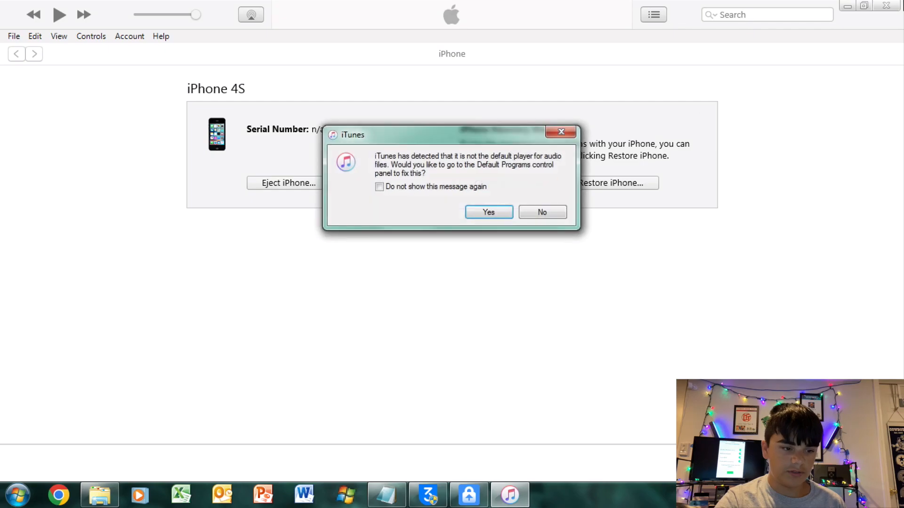
click(540, 211)
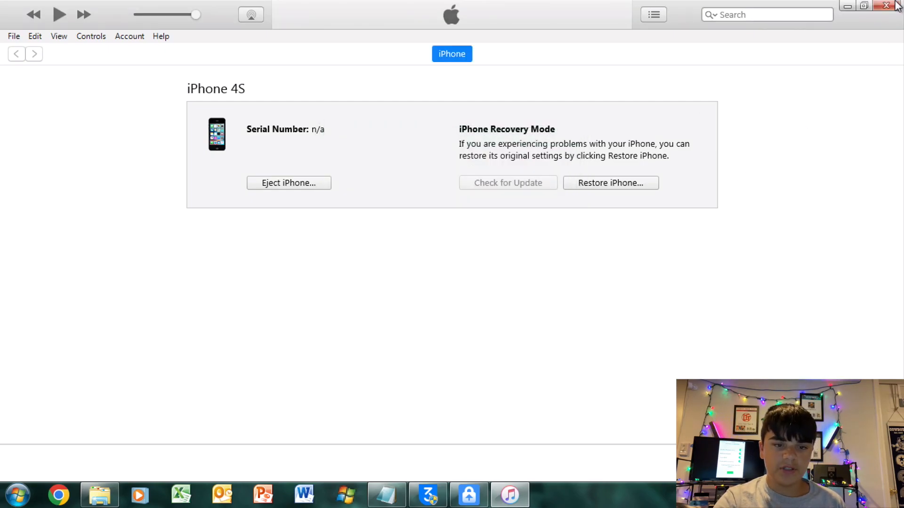
click(887, 5)
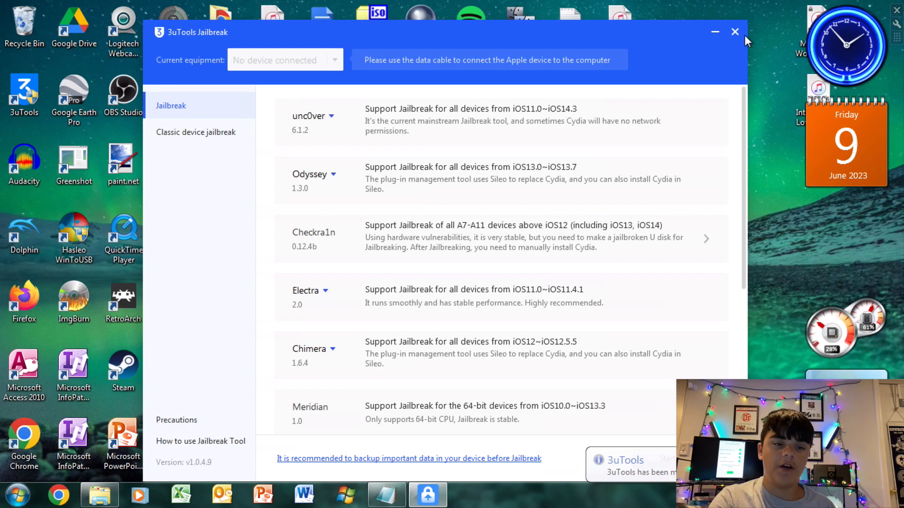
Step: Close the 3uTools Jailbreak window, leaving only the Windows desktop
click(714, 32)
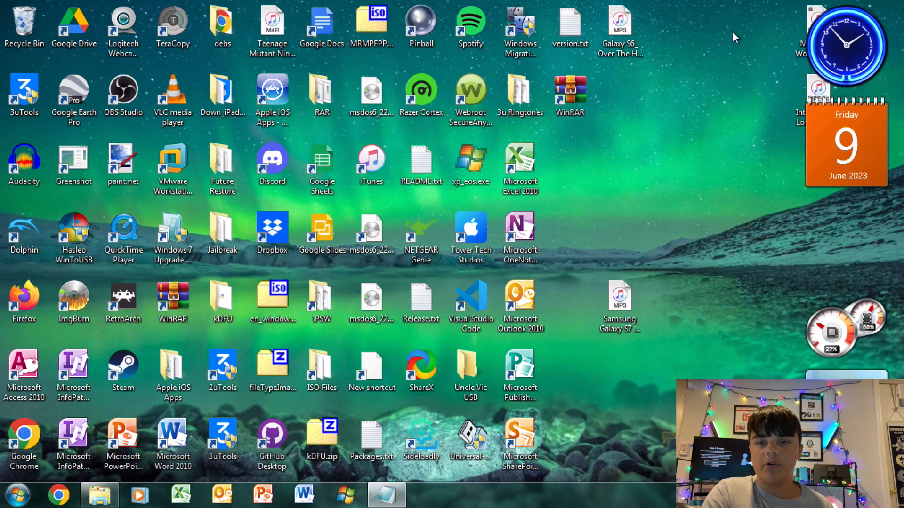
mouse_move(700, 188)
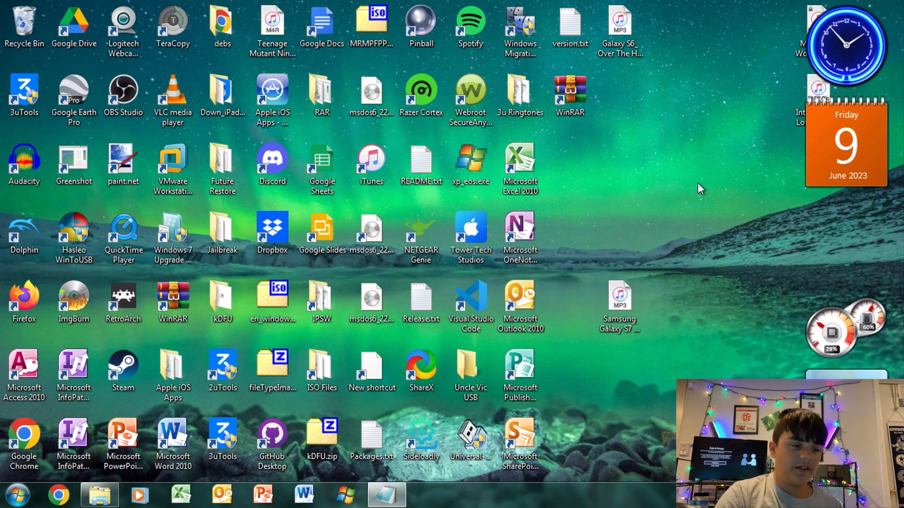
mouse_move(421, 122)
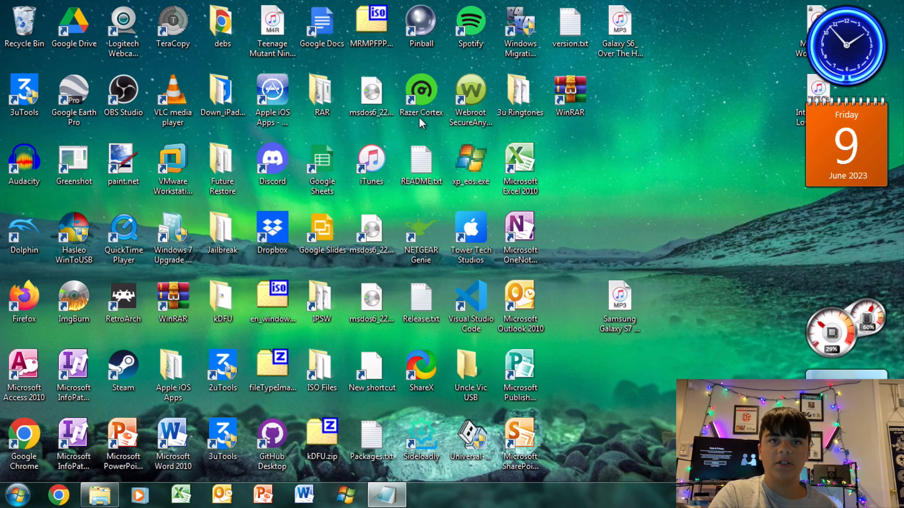
mouse_move(383, 176)
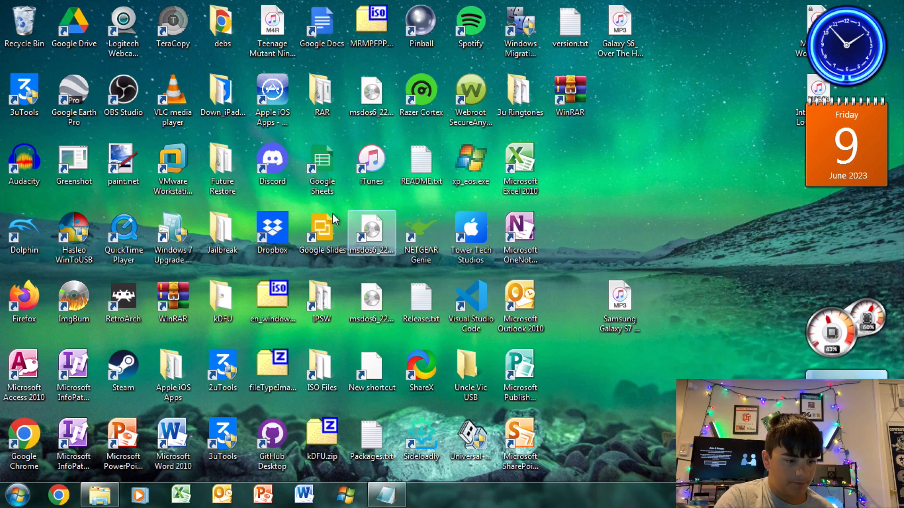
Step: Launch 3uTools from the desktop, allow UAC, and dismiss the Connection Reminder for the DFU-mode iPhone 4S
click(25, 95)
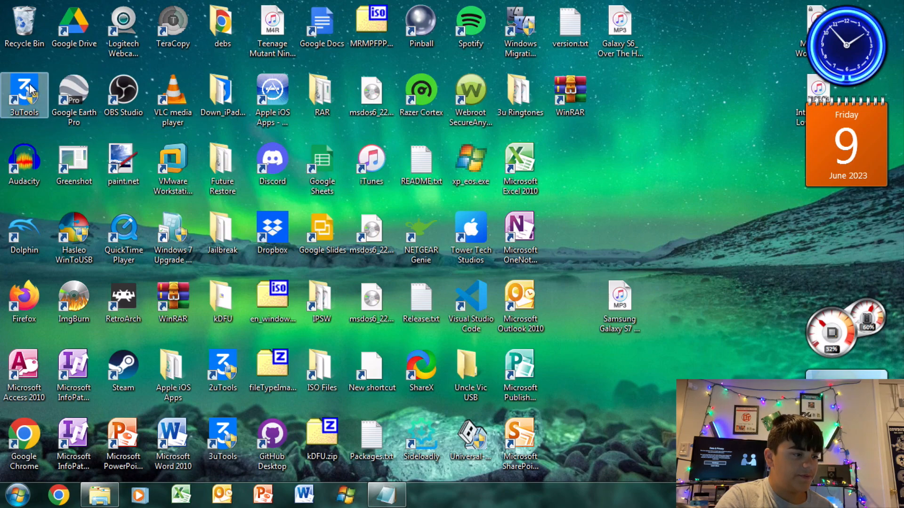
double_click(25, 94)
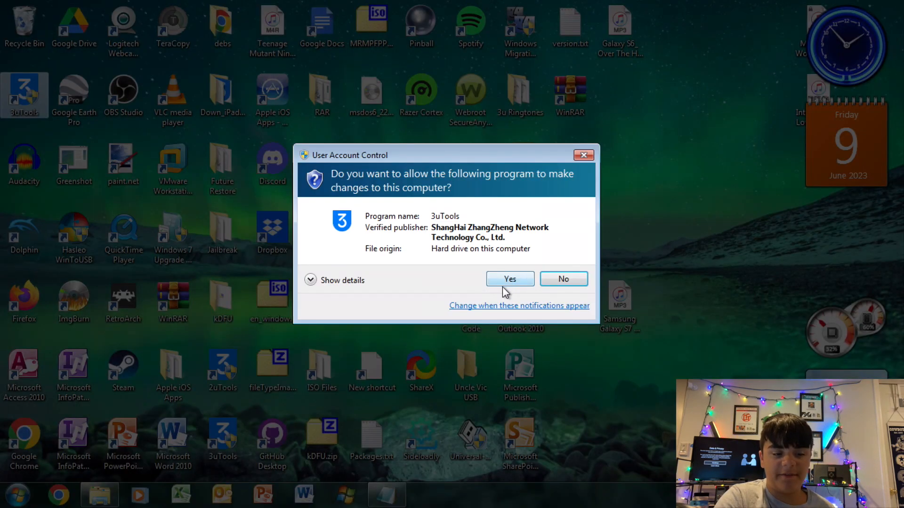
click(510, 279)
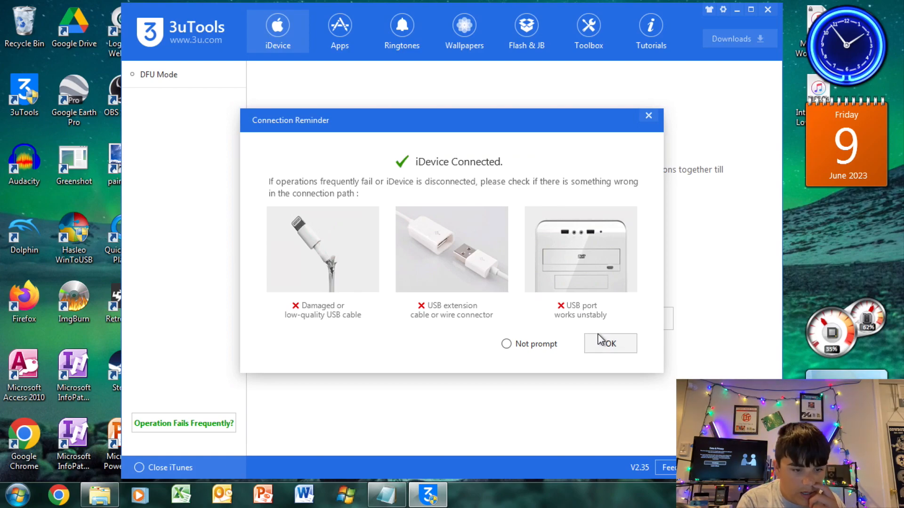
click(608, 344)
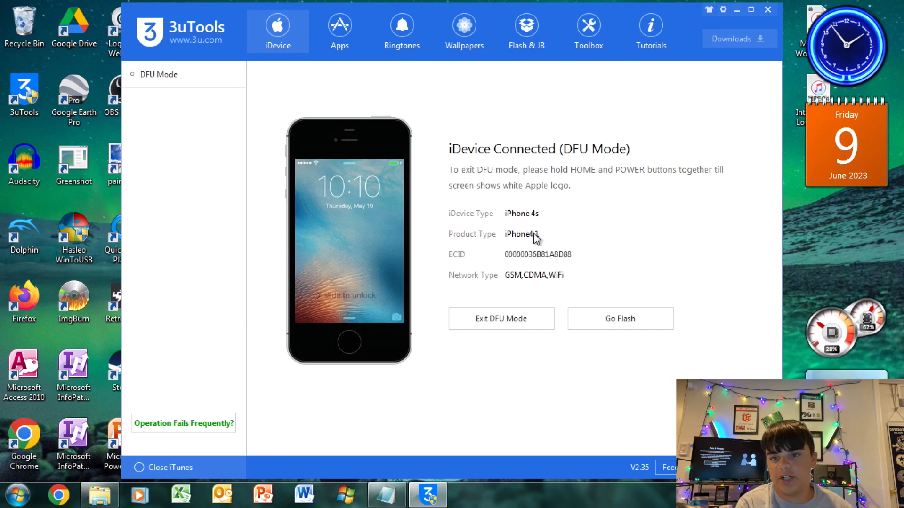
mouse_move(525, 30)
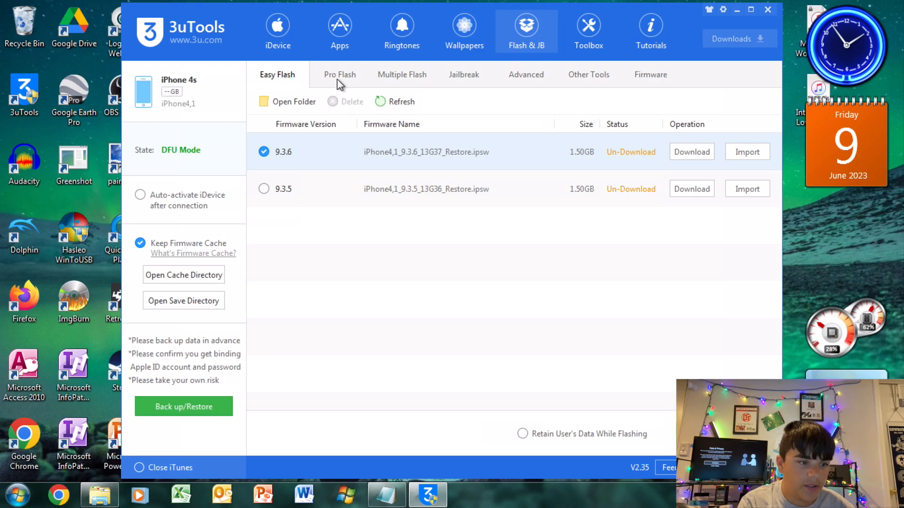
Step: In Pro Flash, import ota_iPhone4,1.ipsw from the OTA folder as the current firmware
click(340, 74)
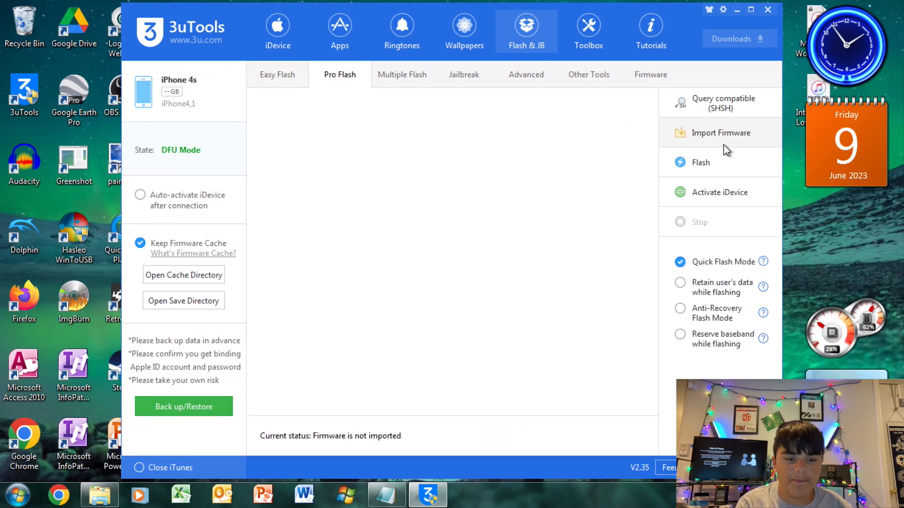
click(720, 133)
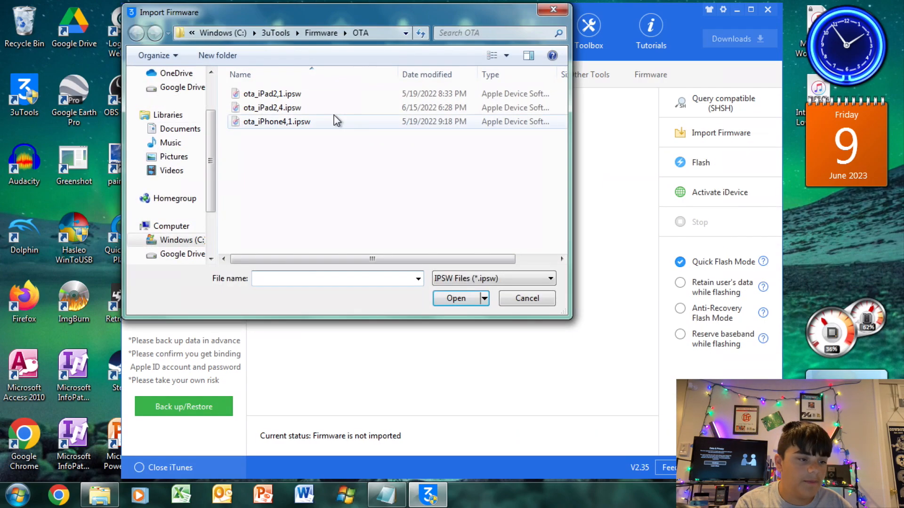
click(276, 121)
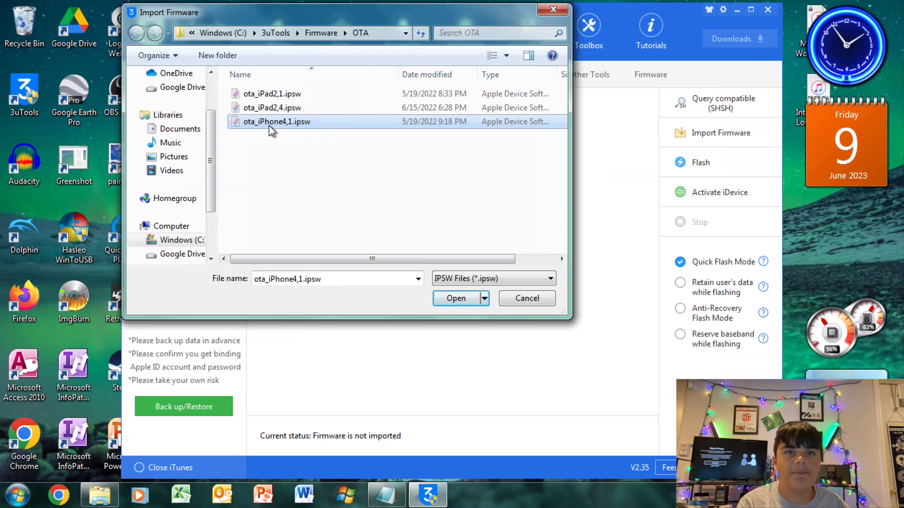
mouse_move(407, 165)
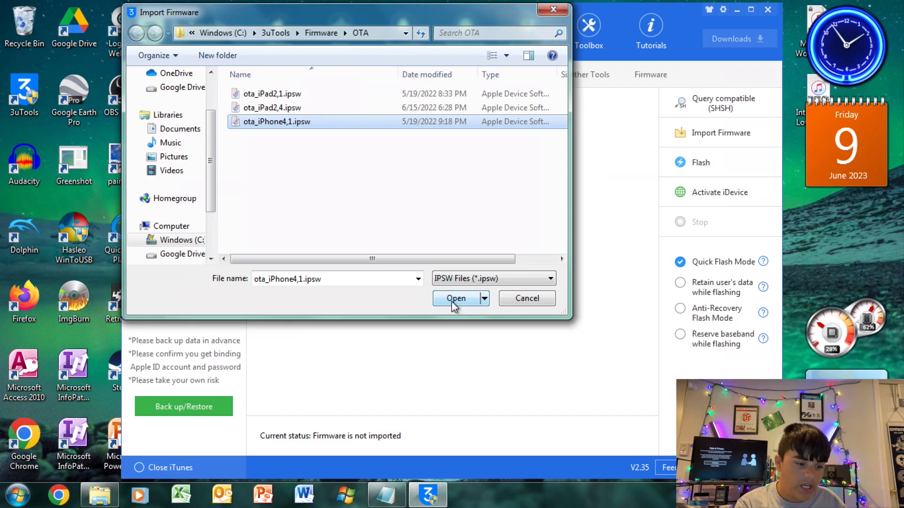
click(455, 298)
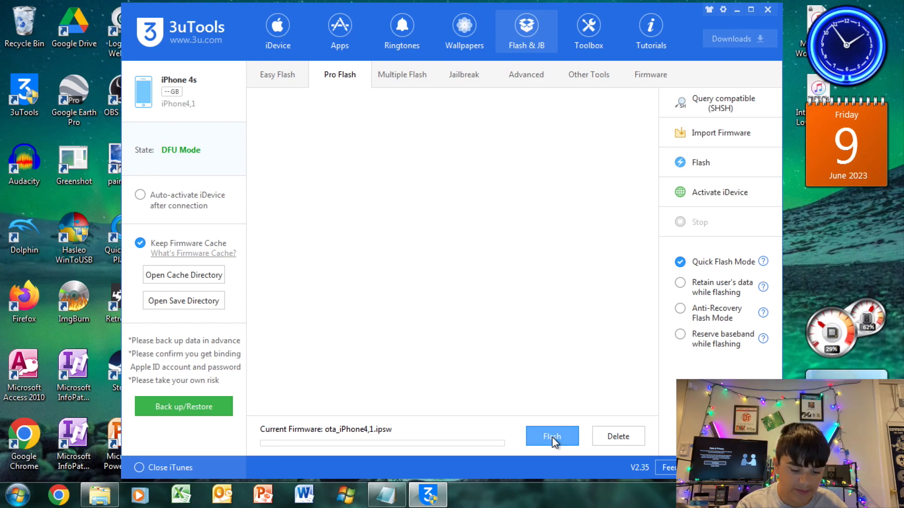
Step: Start the flash, confirm Flash Anyway, dismiss the iTunes popups and tick Close iTunes
click(551, 436)
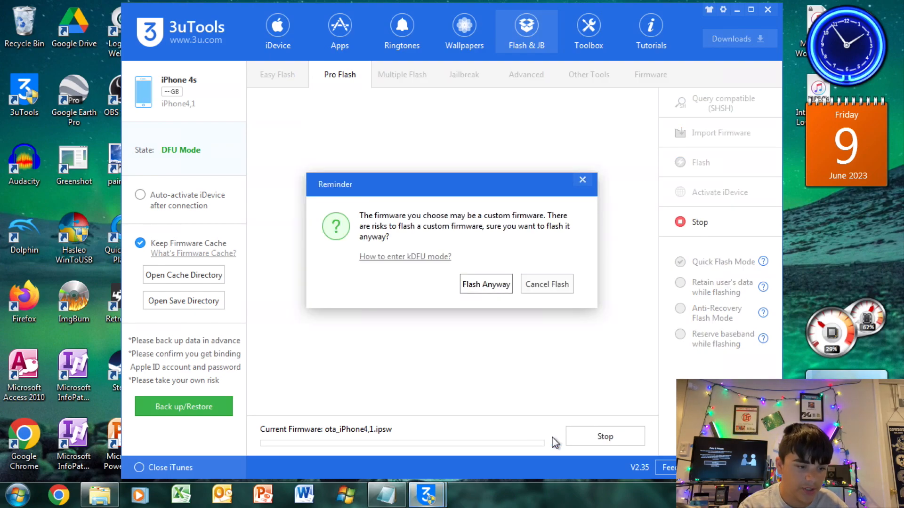
mouse_move(440, 280)
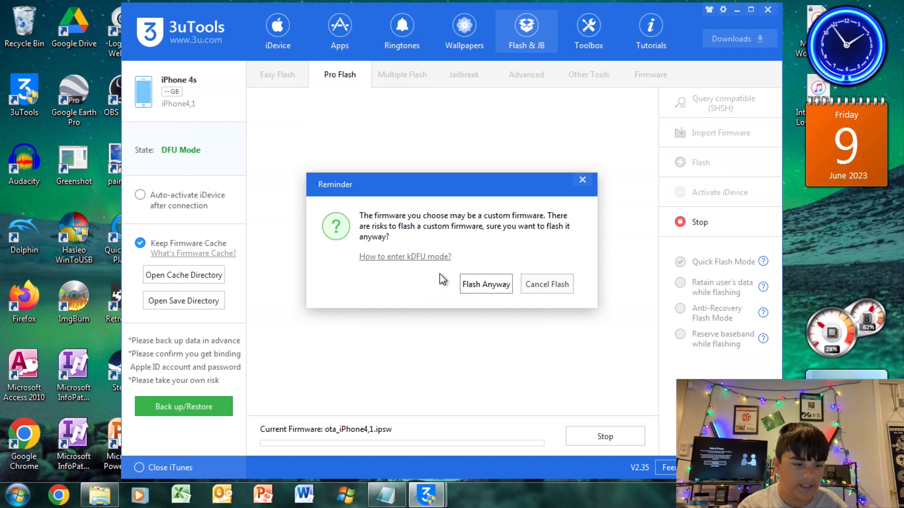
mouse_move(486, 283)
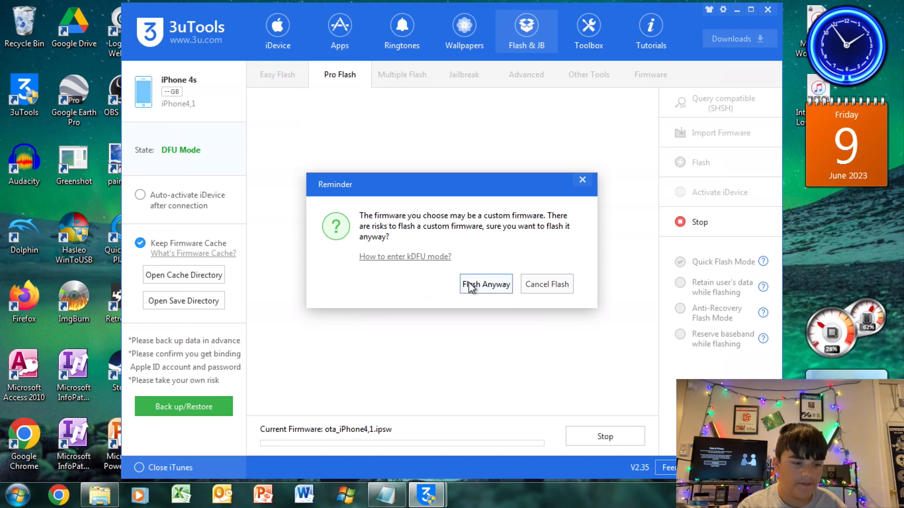
click(484, 284)
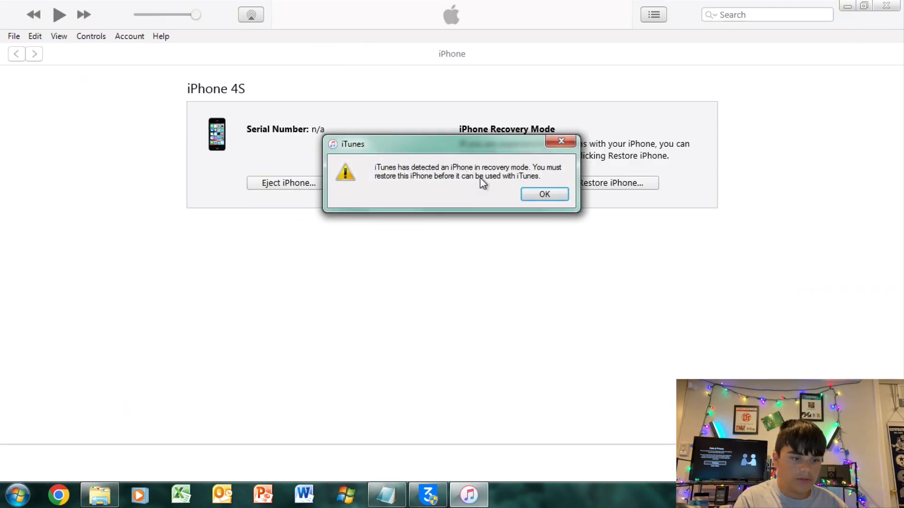
click(543, 194)
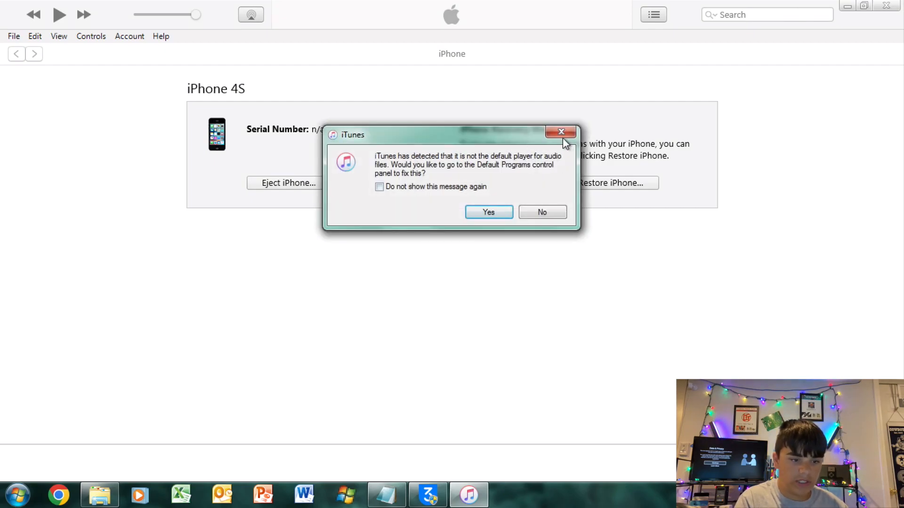
click(540, 211)
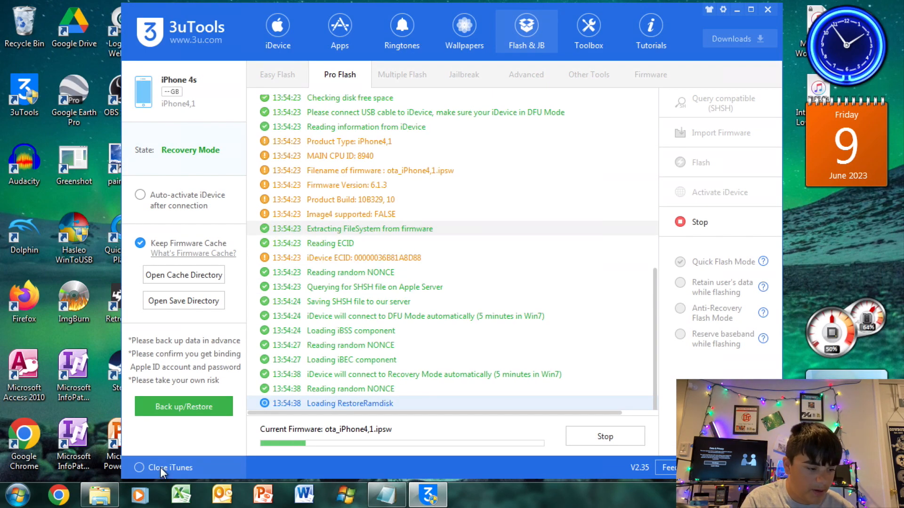
click(140, 468)
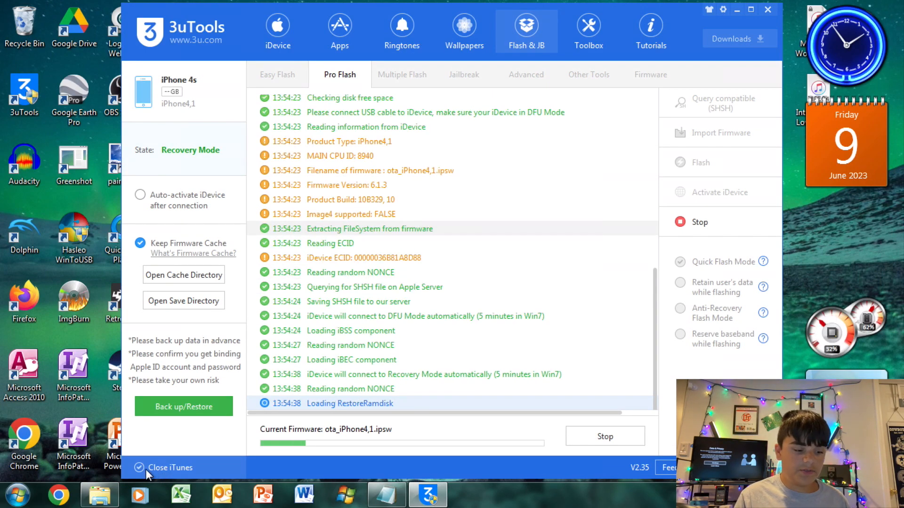